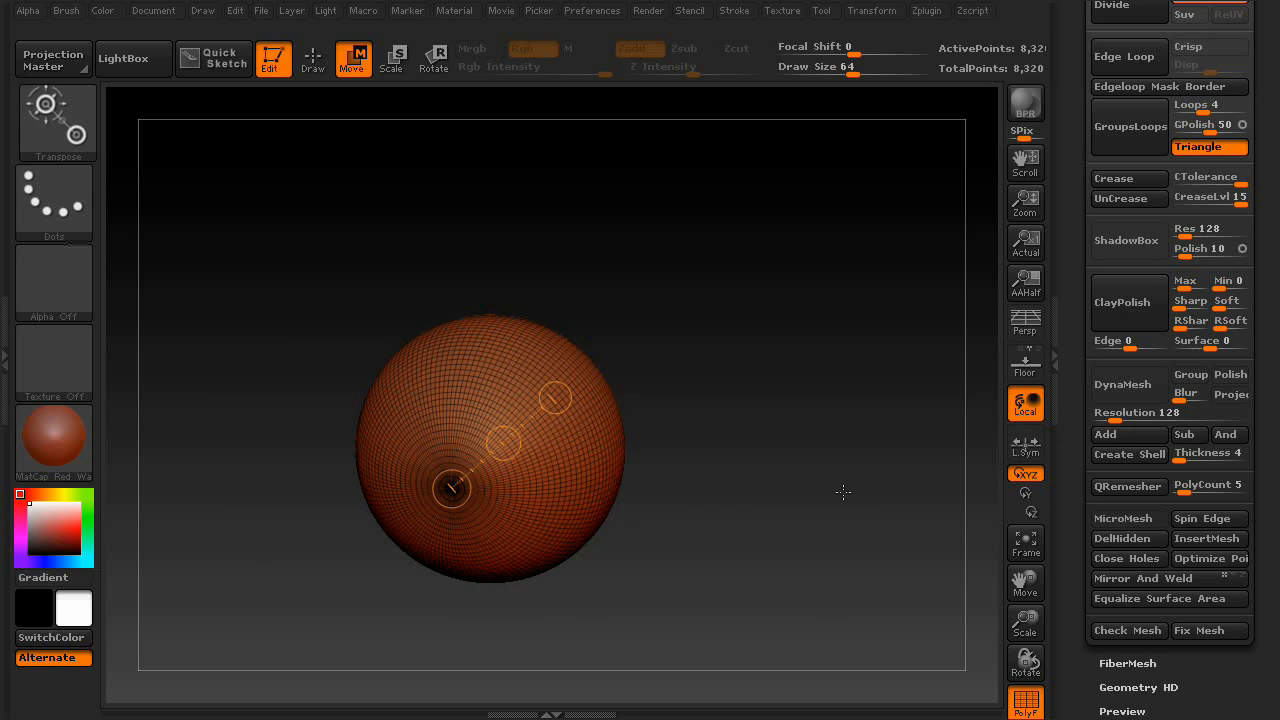
mouse_move(1230, 374)
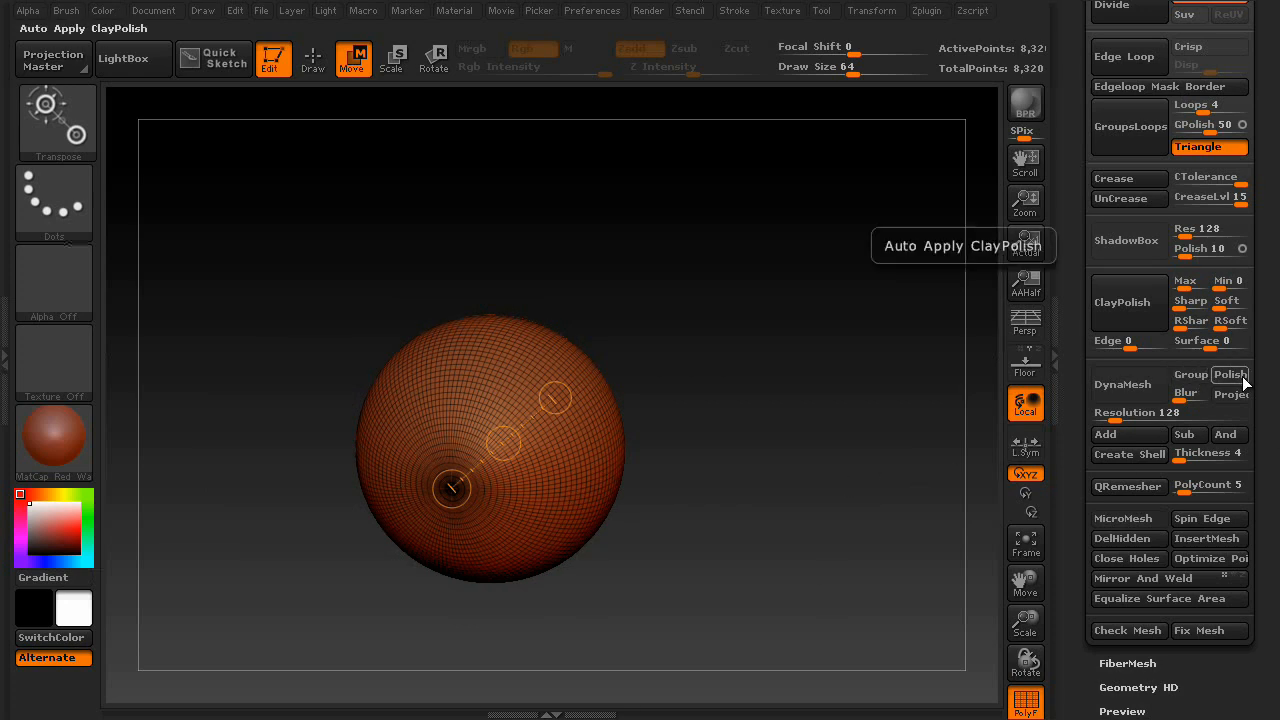
Enable DynaMesh Group and remesh the sphere, raising it to about 43,400 points.
left_click(1230, 394)
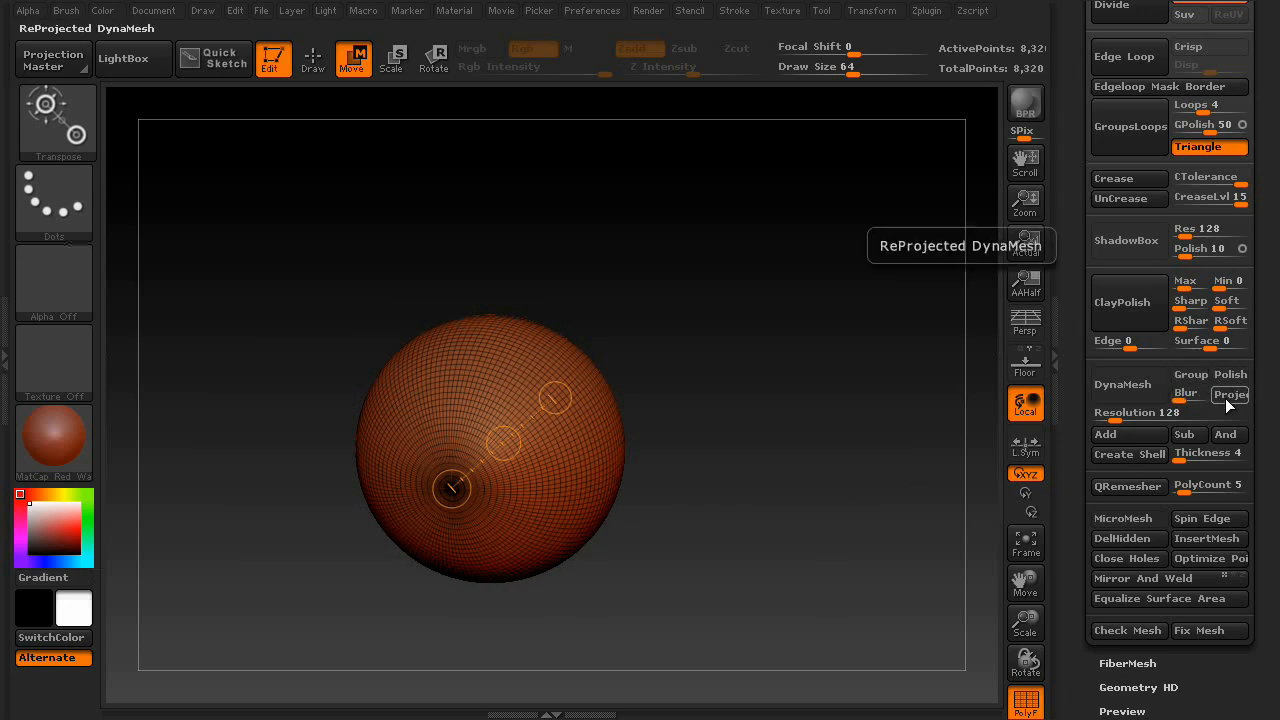
left_click(1122, 384)
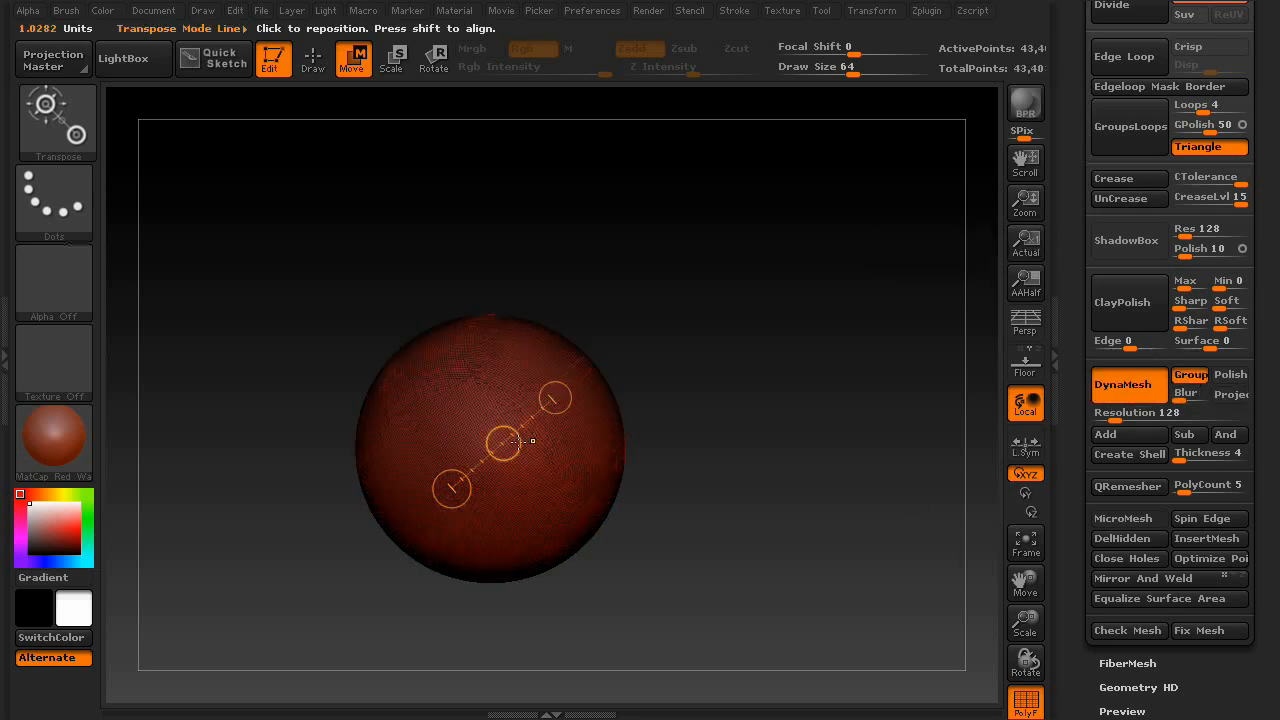
Duplicate the sphere and drag the copy up and right until the two no longer overlap.
left_click_drag(513, 441, 503, 413)
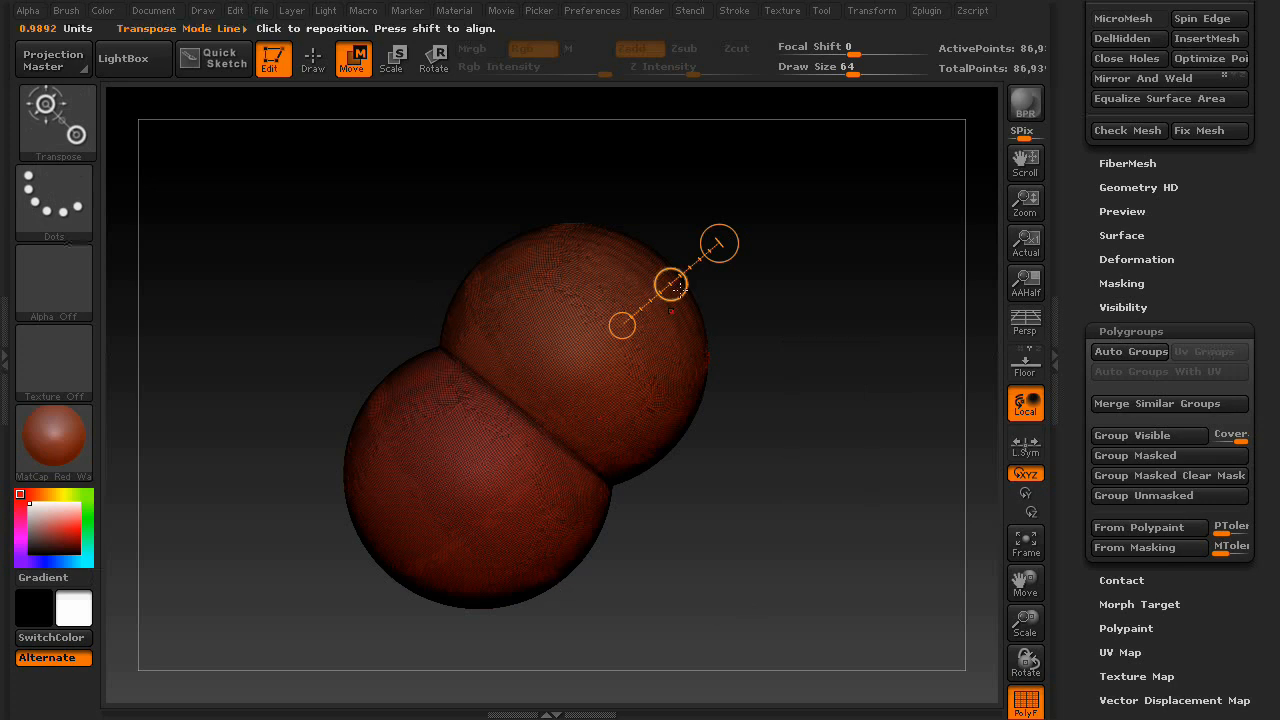
left_click_drag(675, 285, 625, 400)
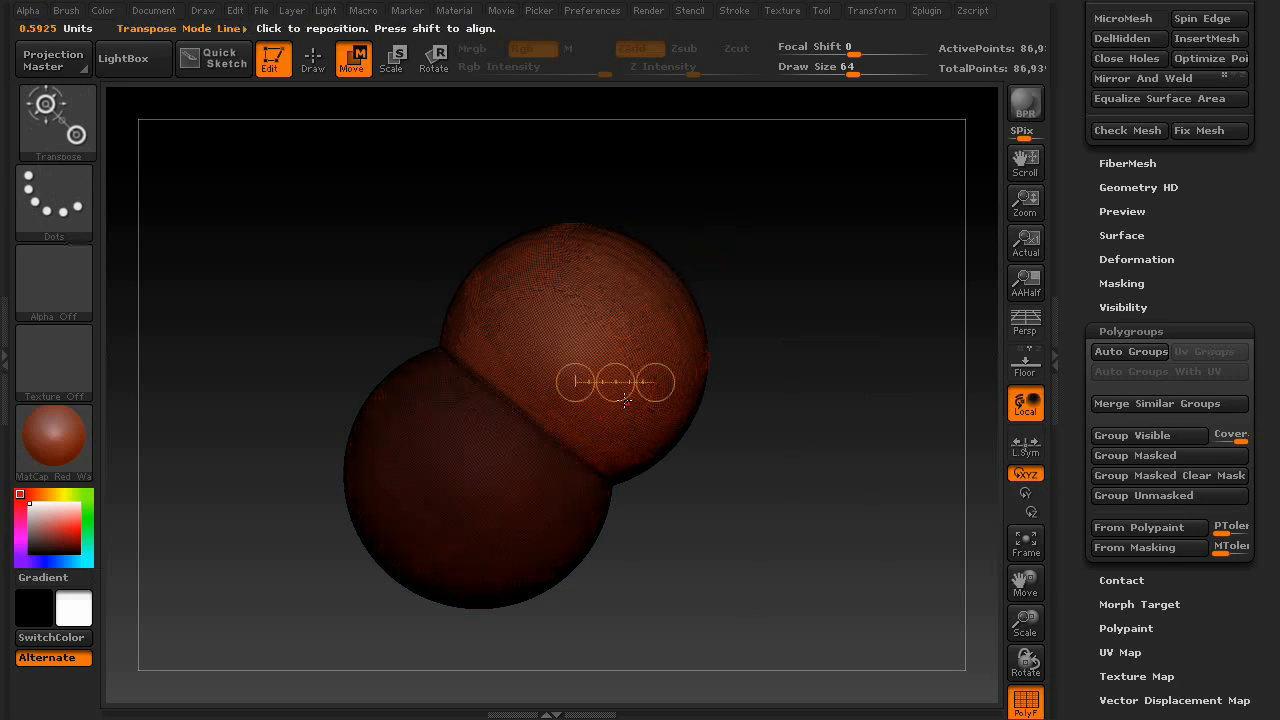
left_click_drag(625, 382, 715, 268)
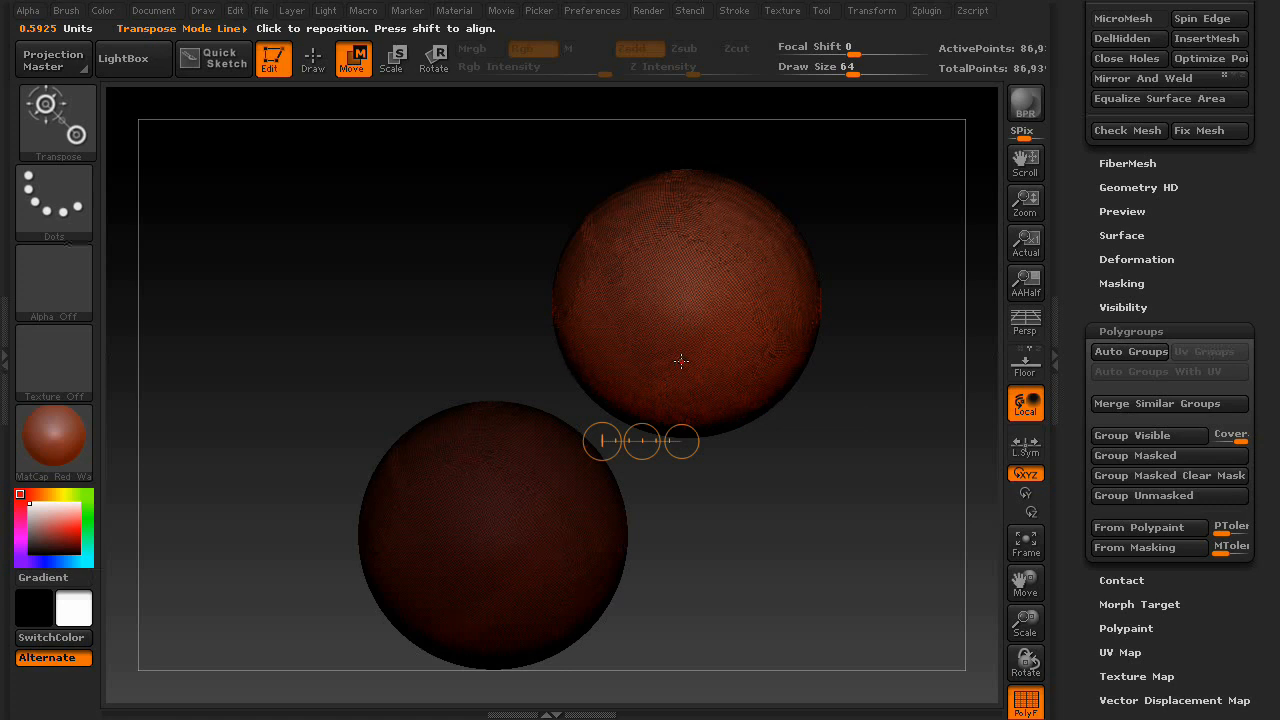
Build up ClayBuildup forms between the spheres and re-DynaMesh them to about 70,500 points.
left_click(313, 58)
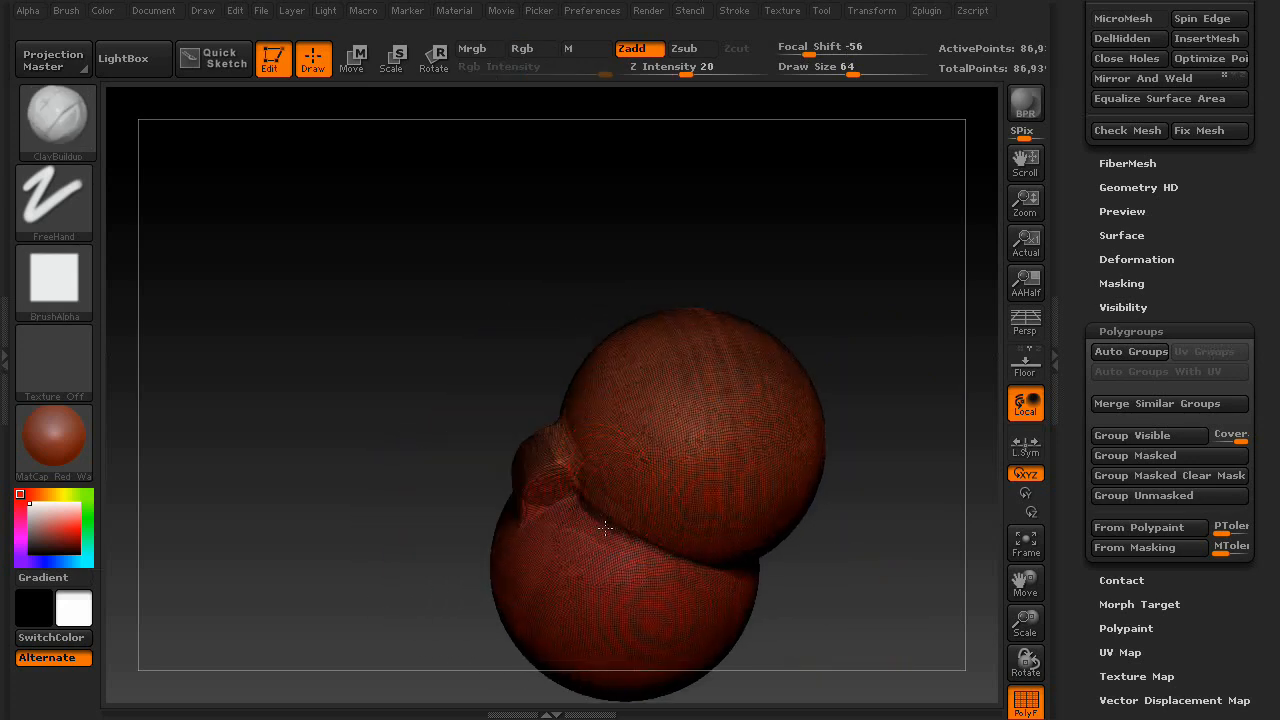
left_click_drag(605, 528, 910, 523)
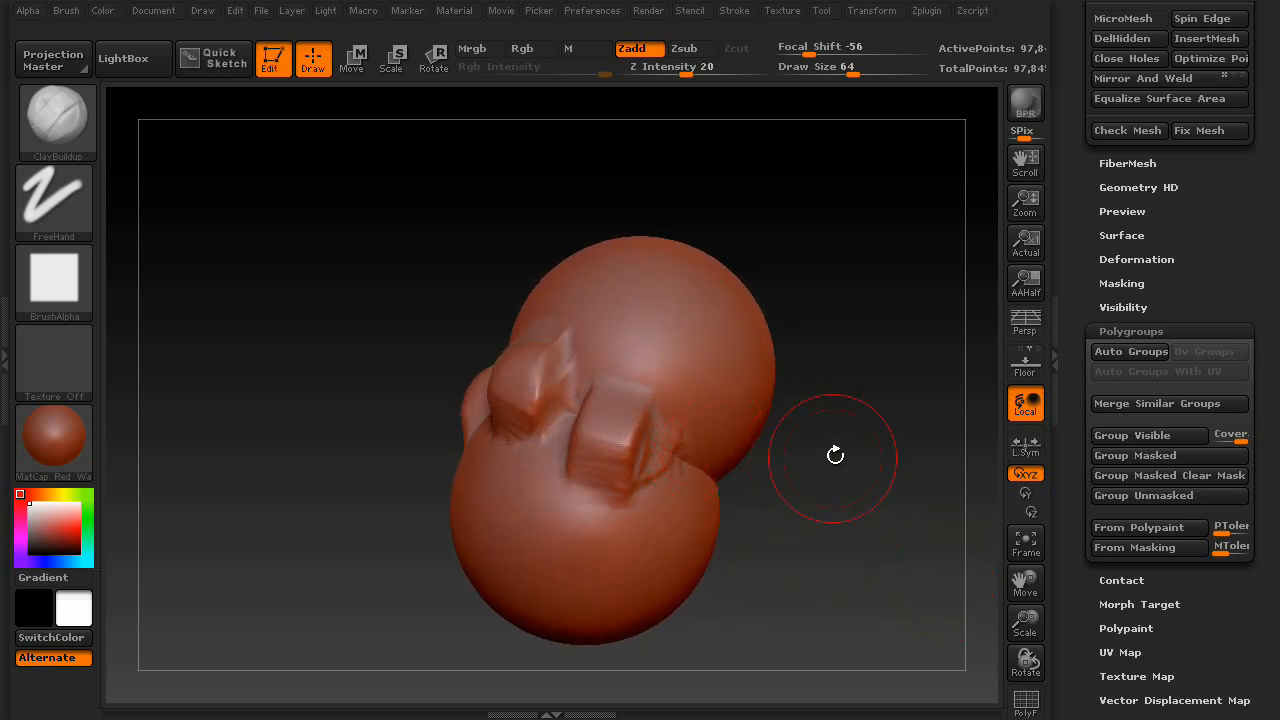
left_click(351, 58)
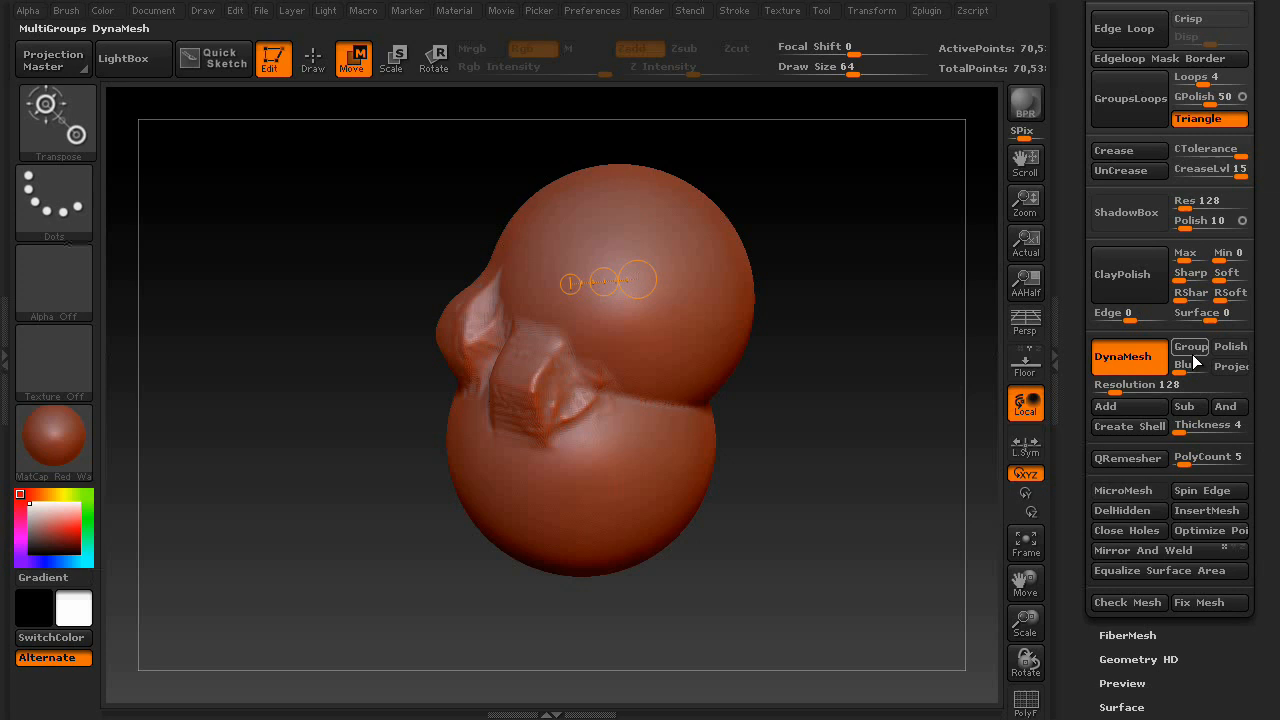
mouse_move(1190, 346)
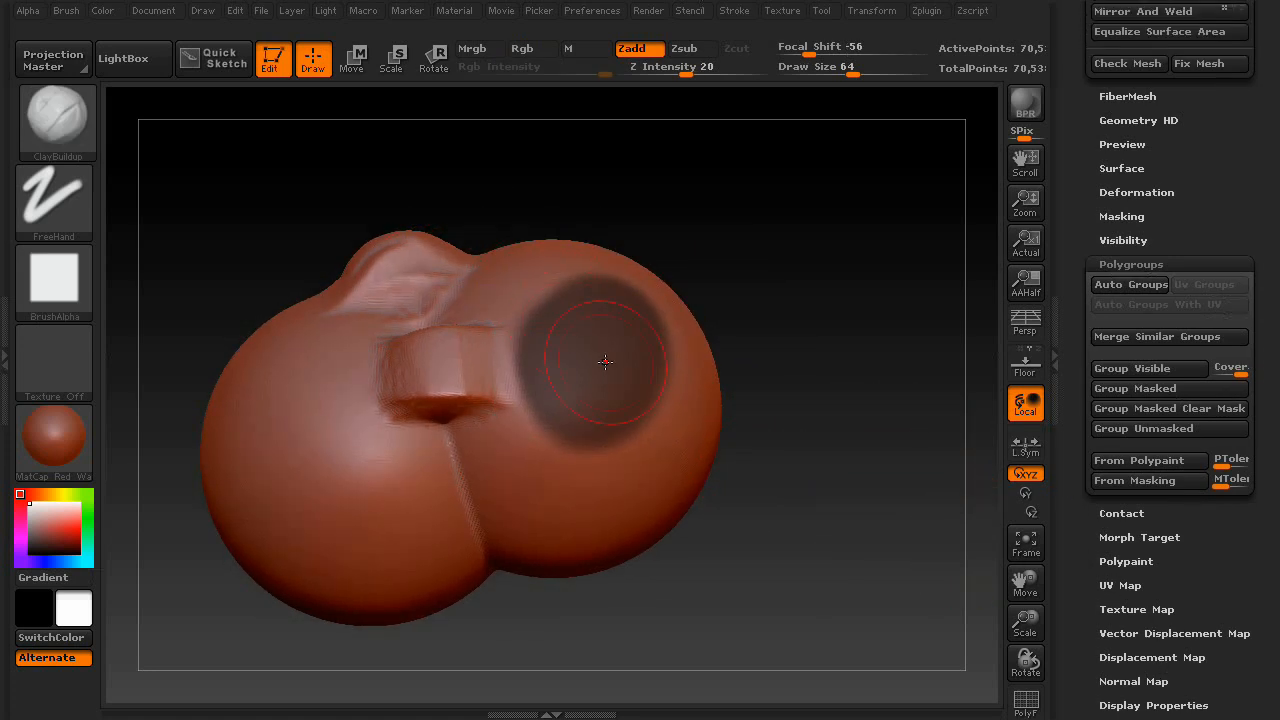
Mask a circular patch on the upper sphere, make it a polygroup, and verify with PolyF.
left_click(1135, 388)
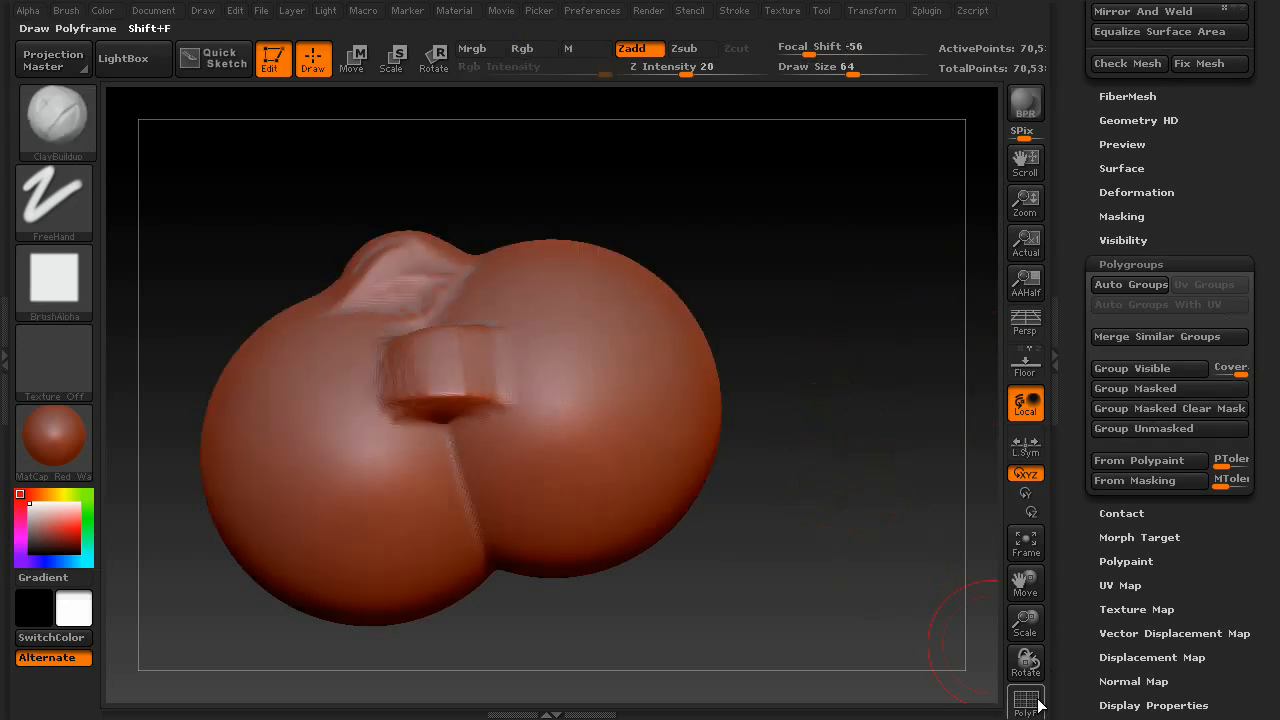
left_click(1025, 699)
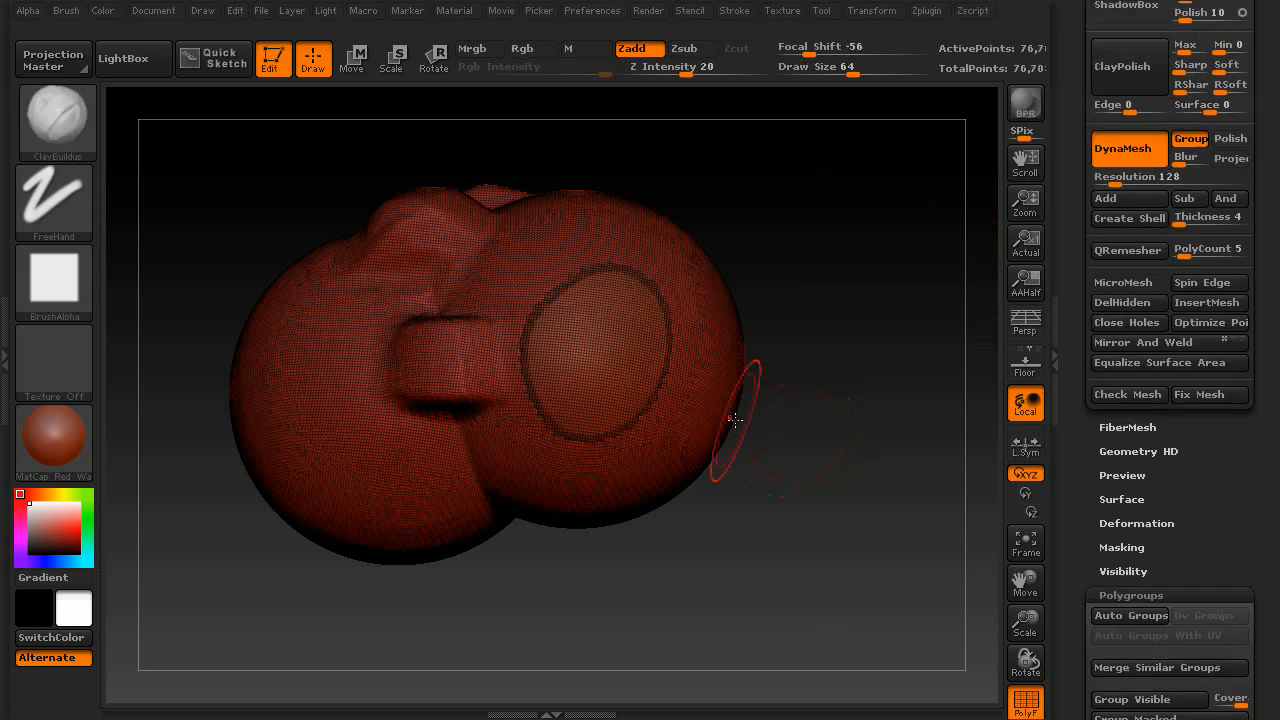
left_click(1025, 700)
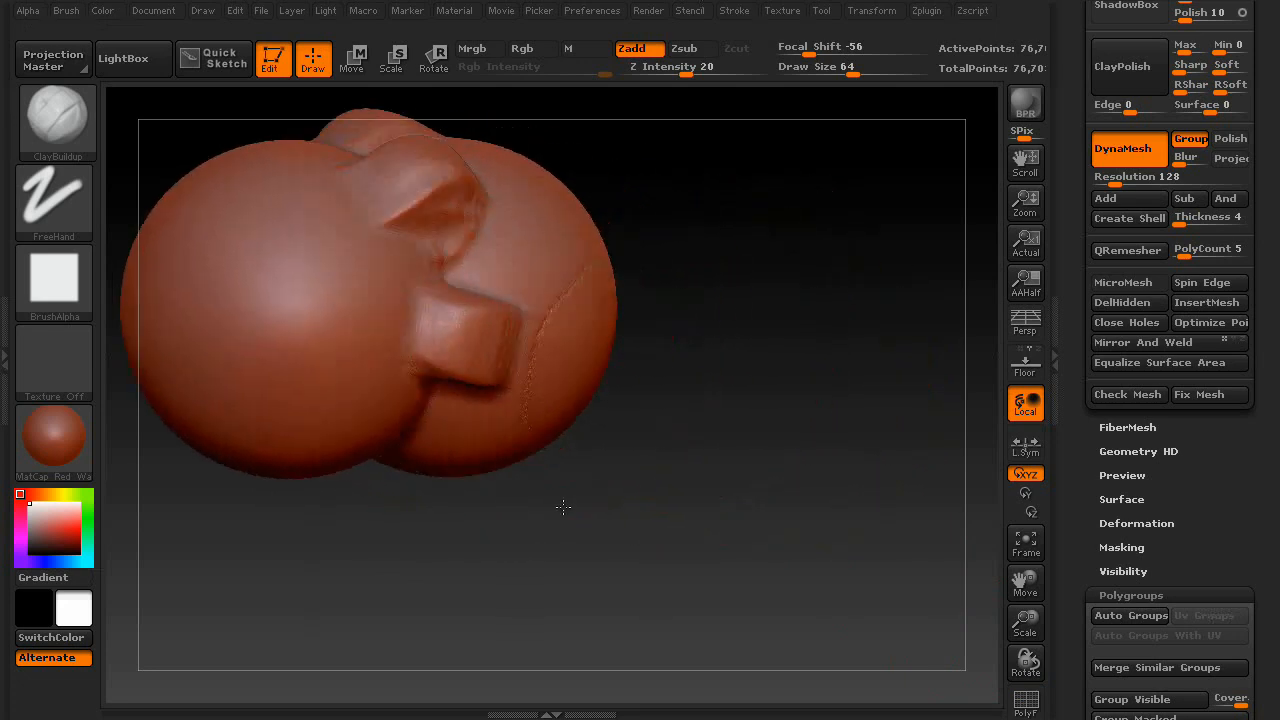
left_click(354, 58)
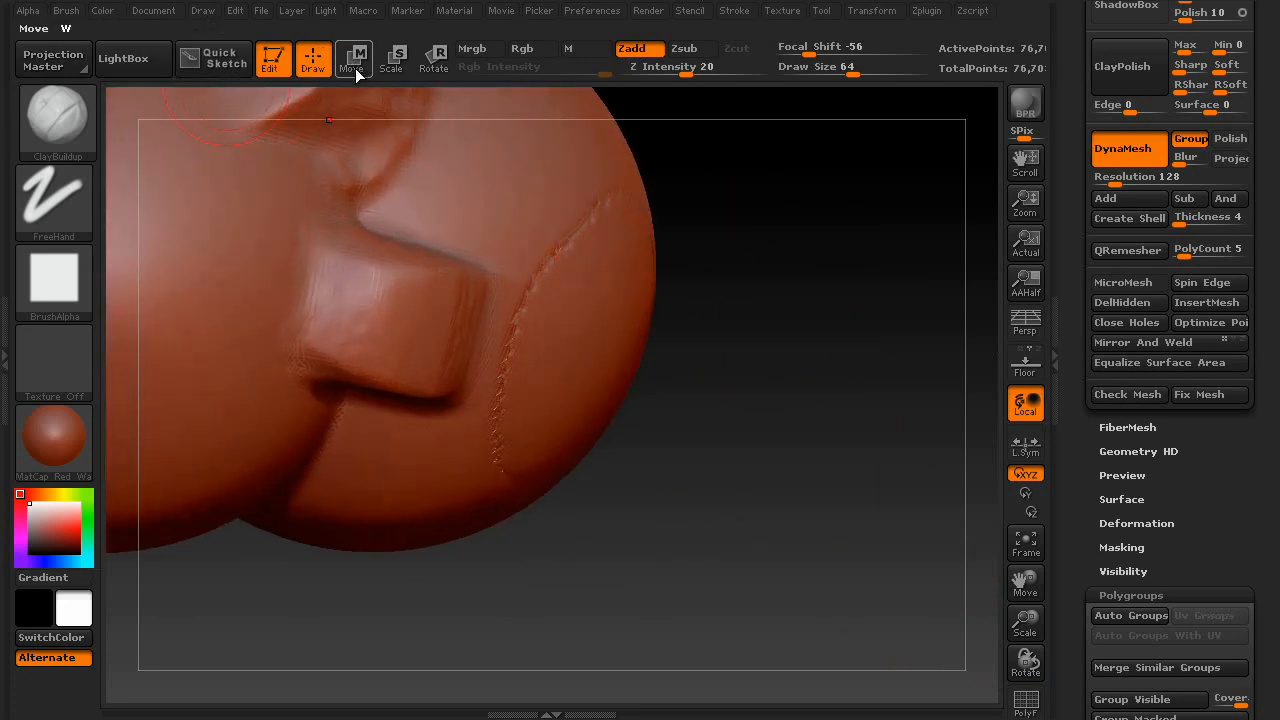
left_click(352, 58)
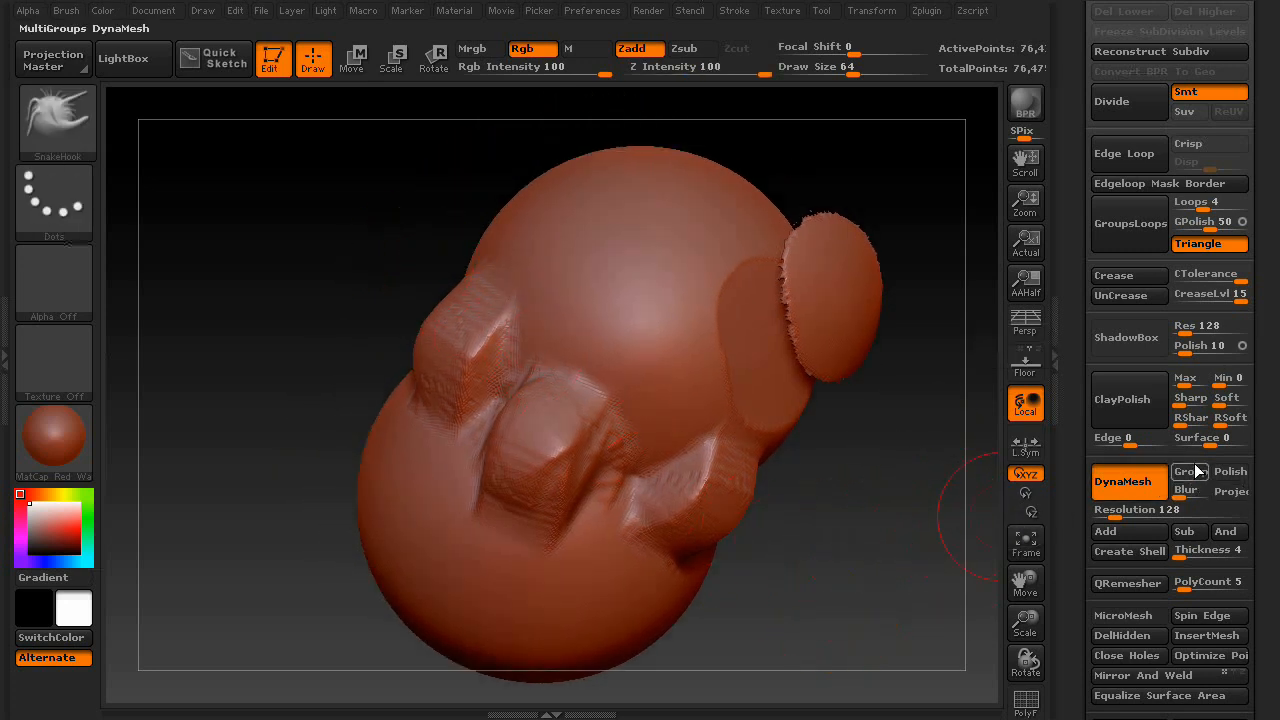
Turn off DynaMesh Group so polygroups are no longer preserved on remesh.
left_click(1230, 491)
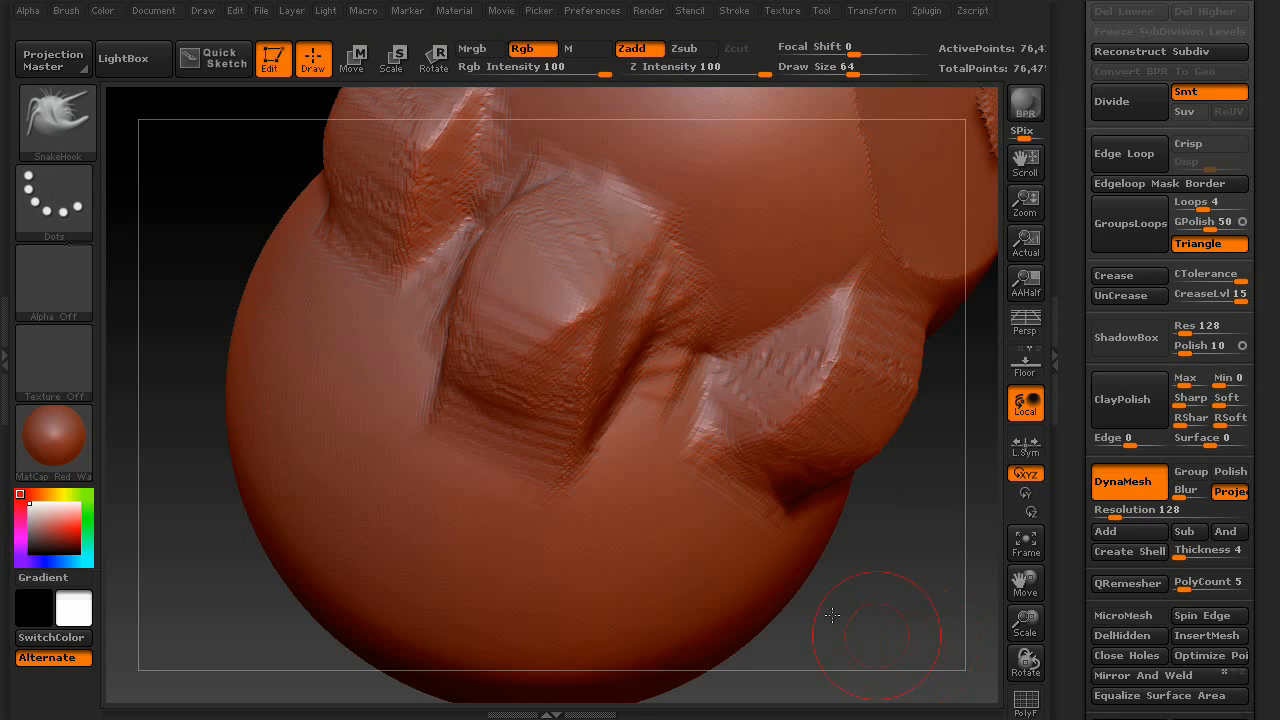
Inspect the blocky forms up close, then turn on the next DynaMesh remesh option.
left_click_drag(833, 615, 855, 533)
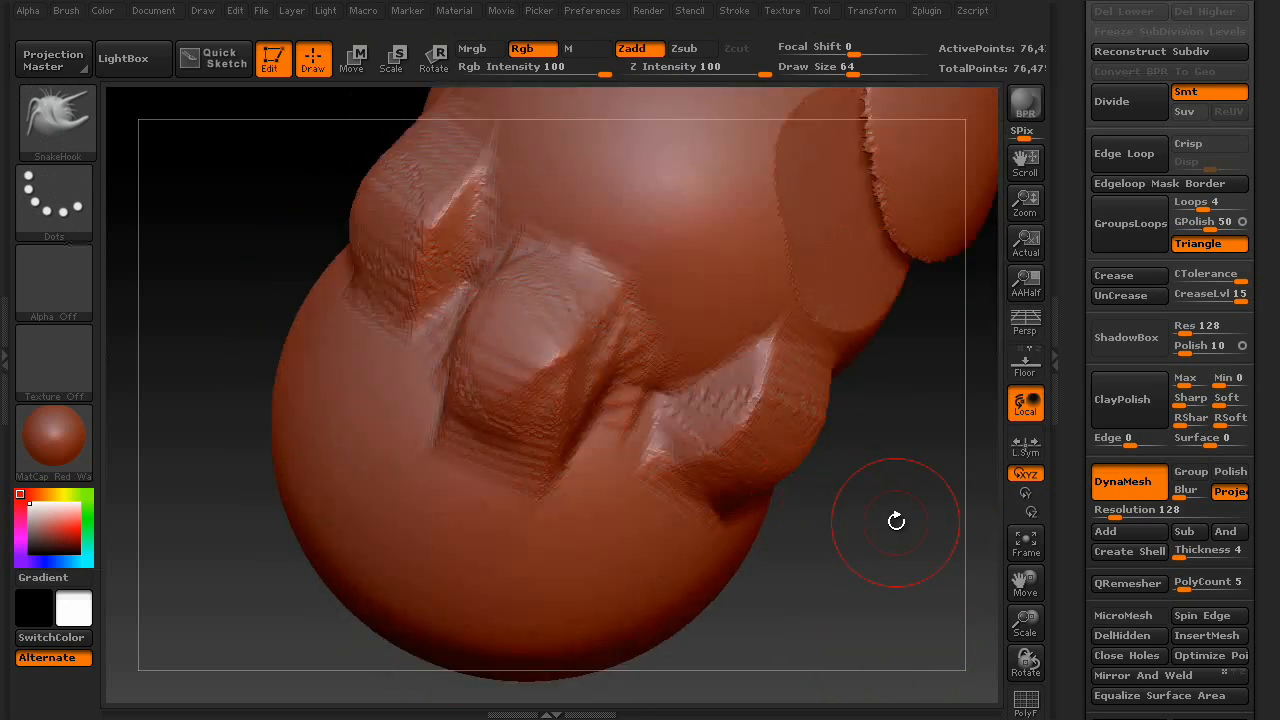
left_click_drag(895, 520, 837, 560)
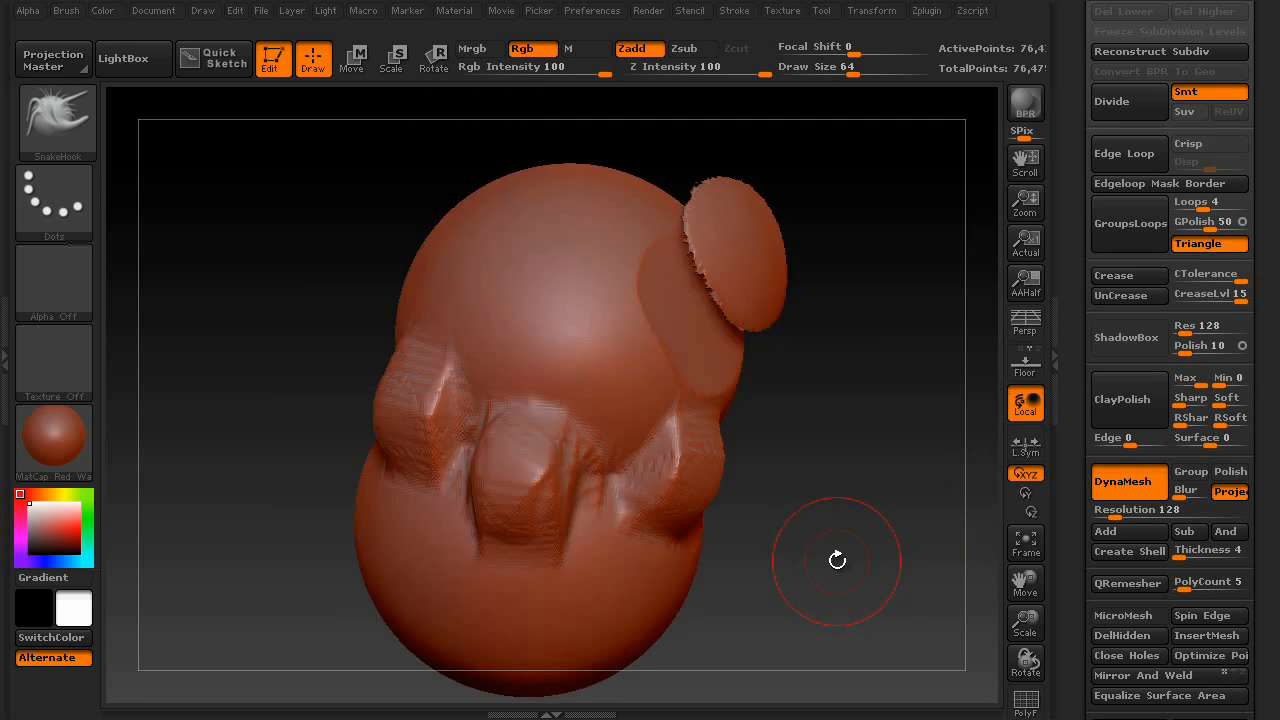
left_click(1229, 491)
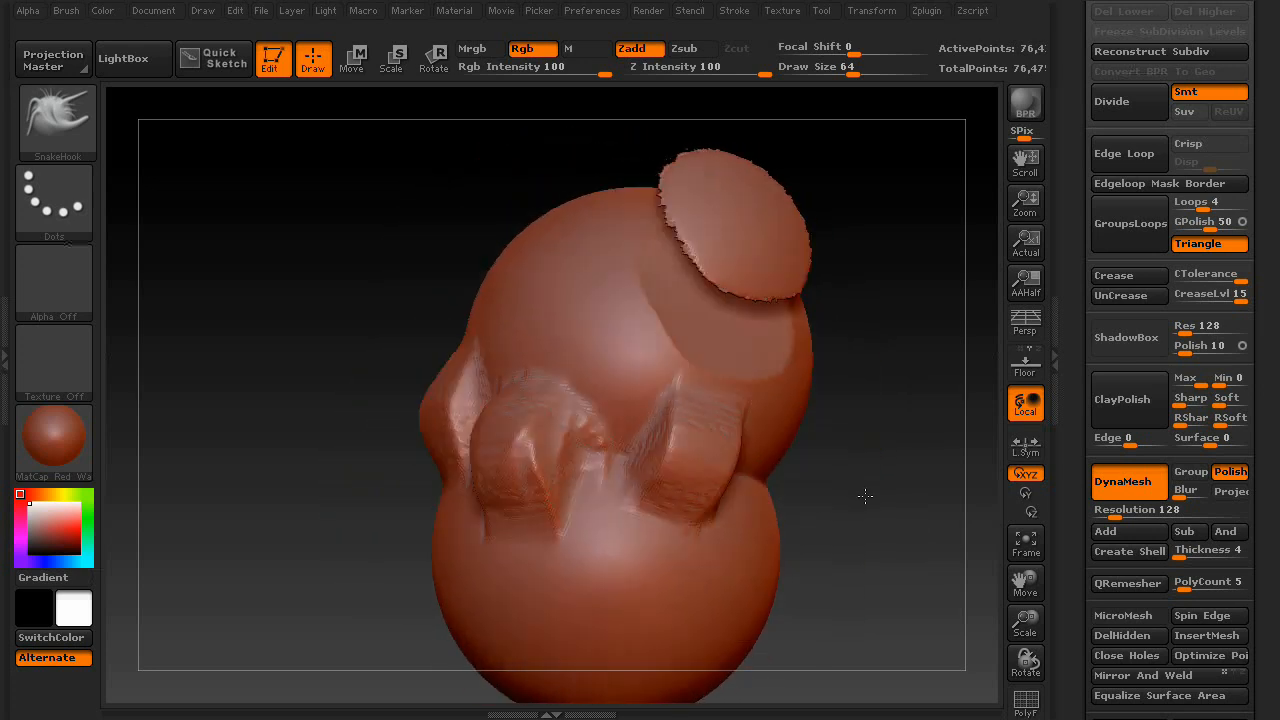
Orbit the polished sculpt to check its back and the disc edge-on.
left_click_drag(865, 497, 864, 541)
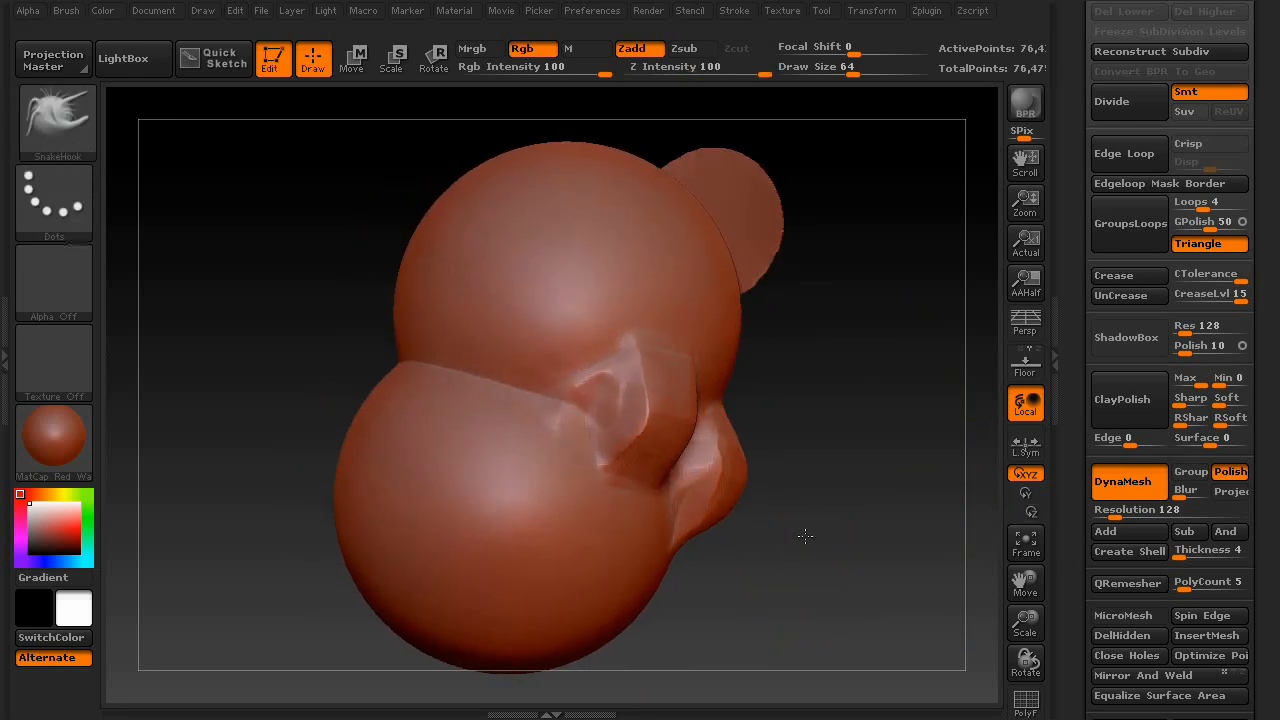
left_click_drag(805, 537, 924, 545)
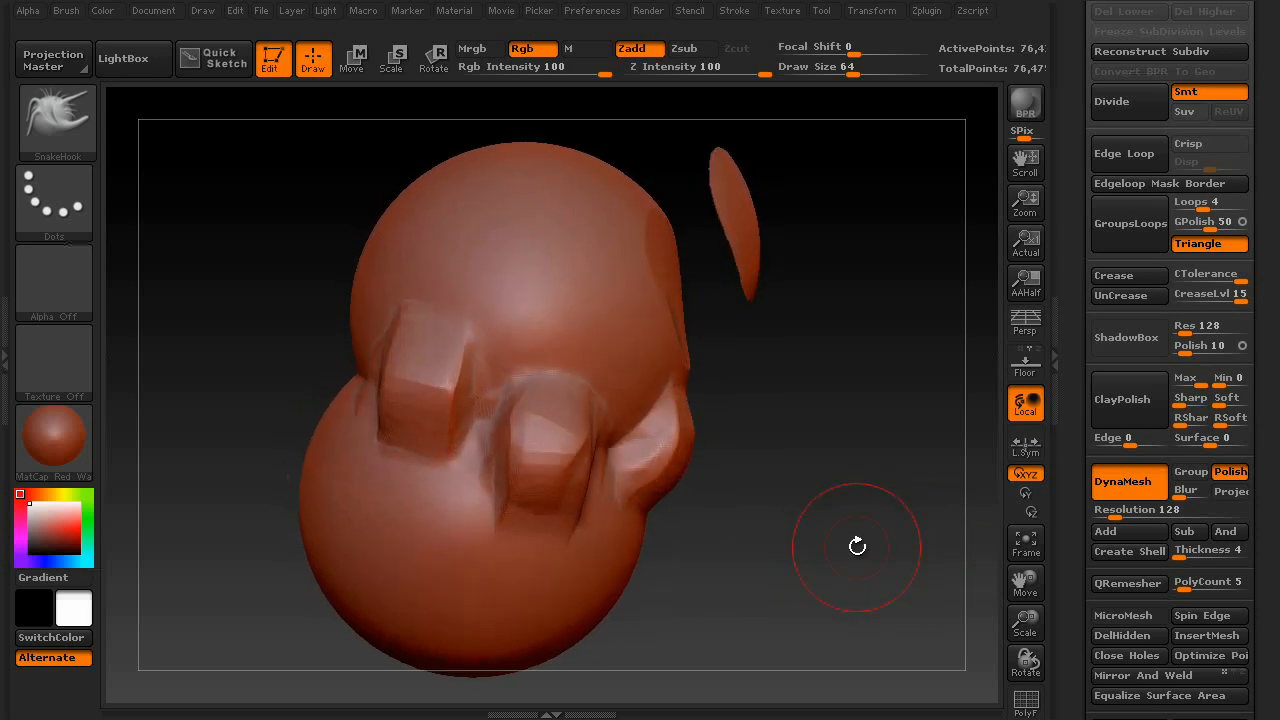
left_click_drag(857, 547, 883, 531)
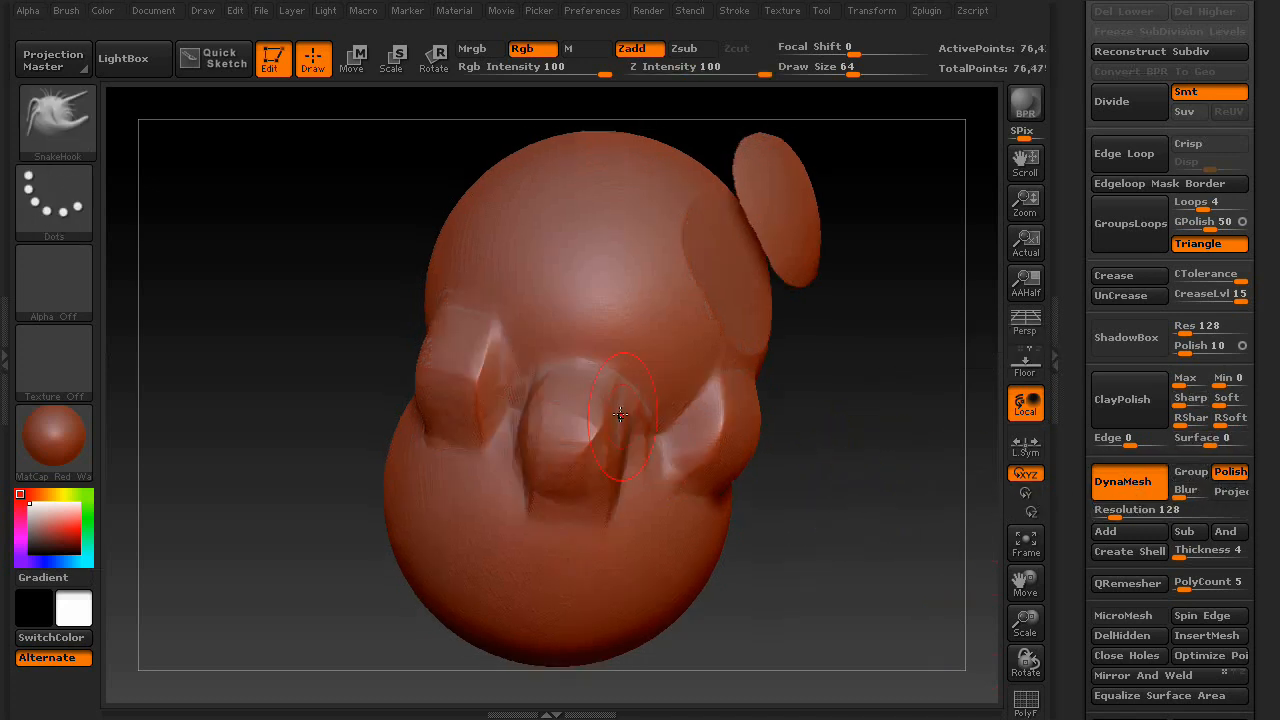
mouse_move(1210, 438)
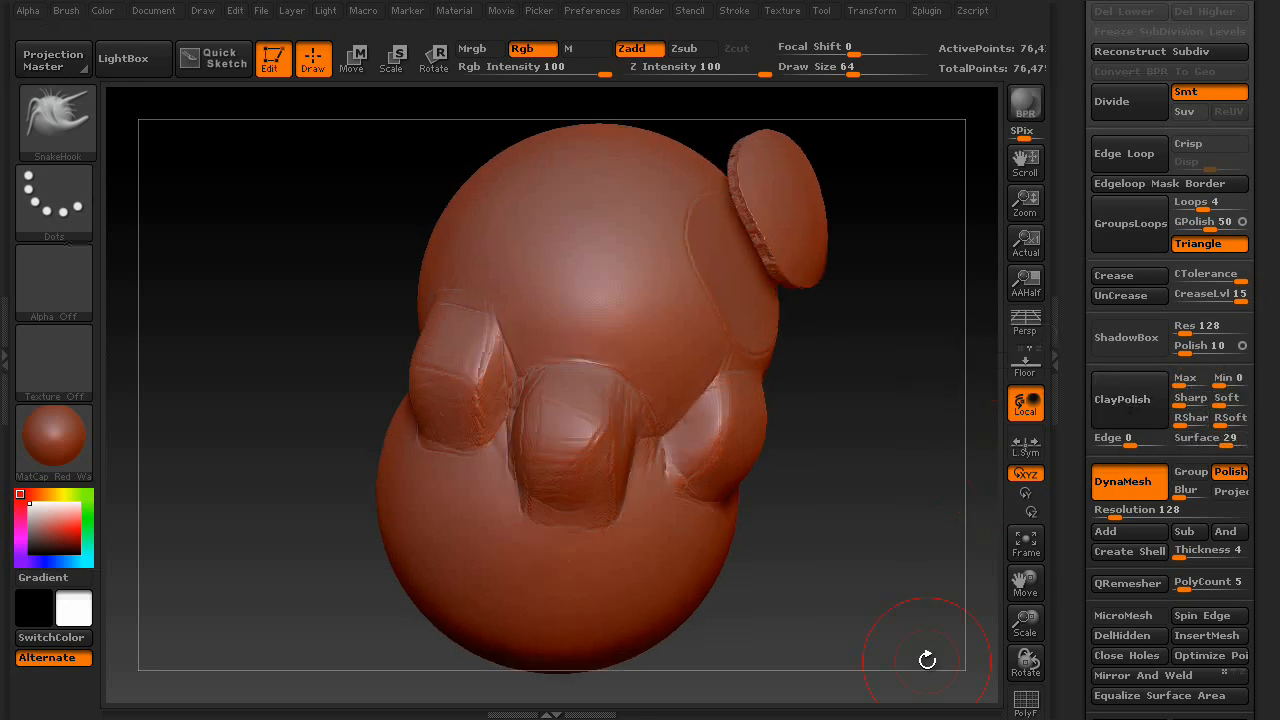
Review the forms and disc from the side, then apply ClayPolish.
left_click_drag(927, 660, 767, 497)
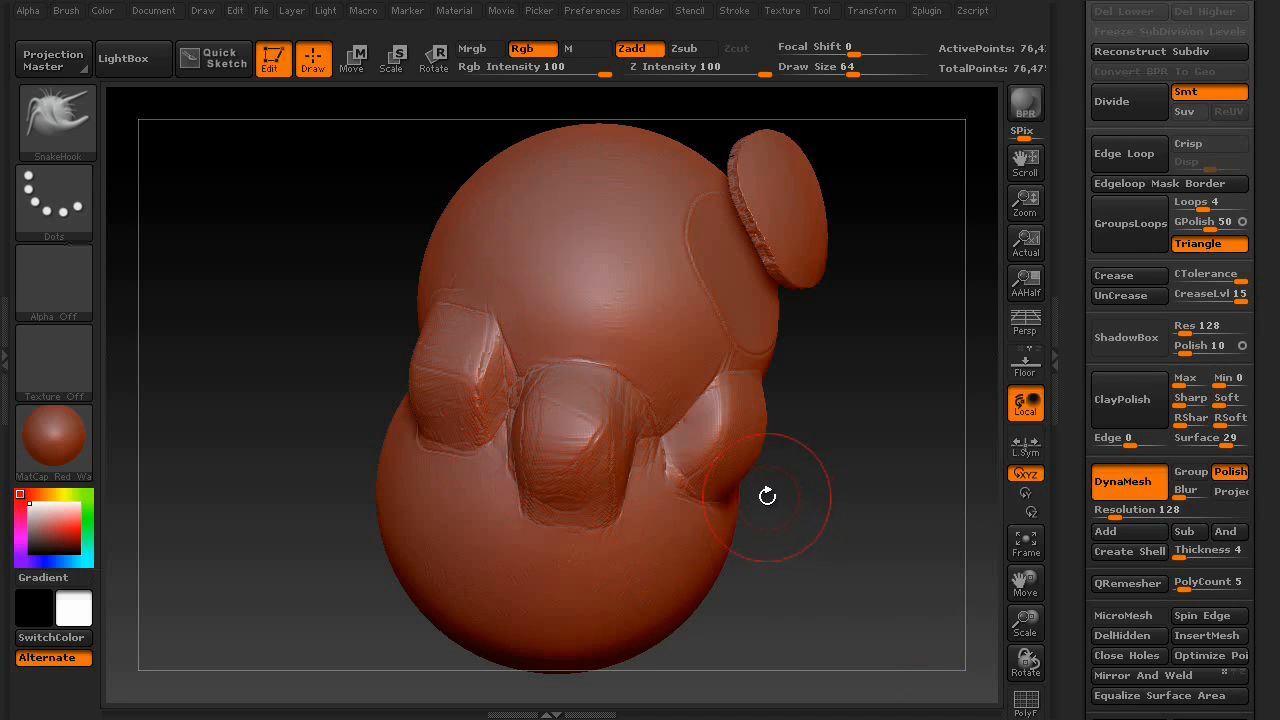
left_click_drag(767, 497, 677, 321)
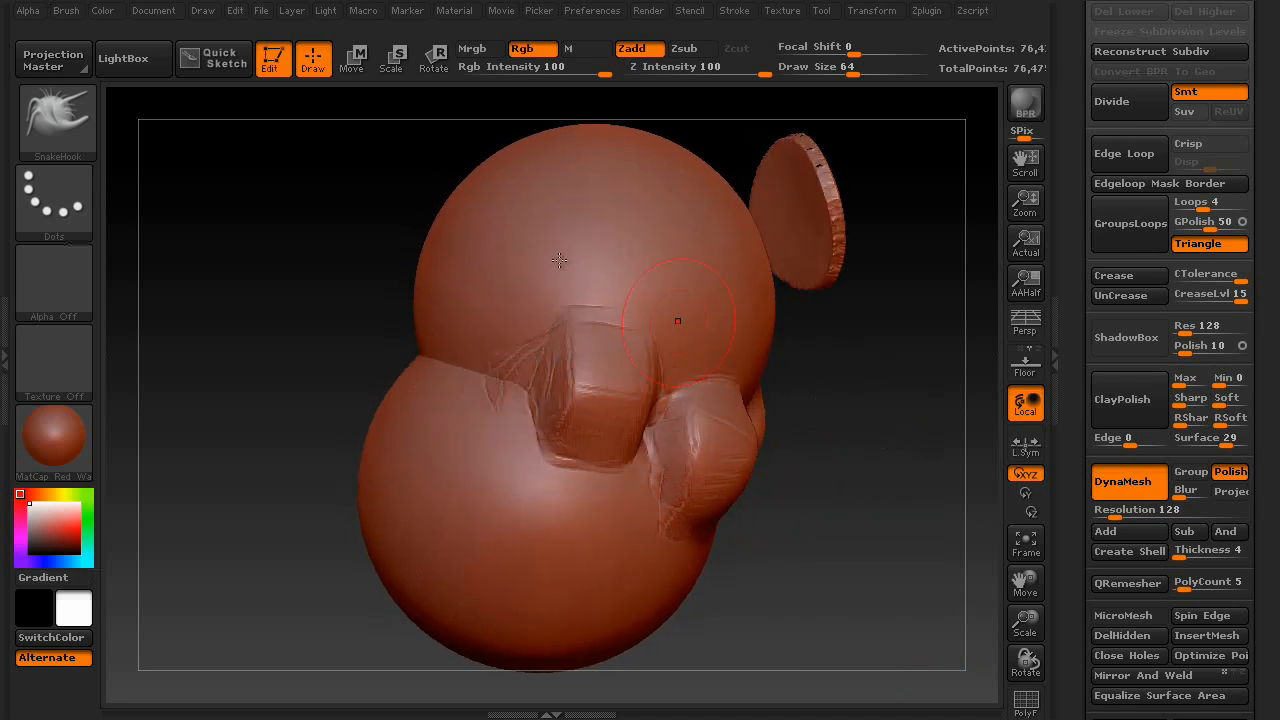
left_click(1128, 398)
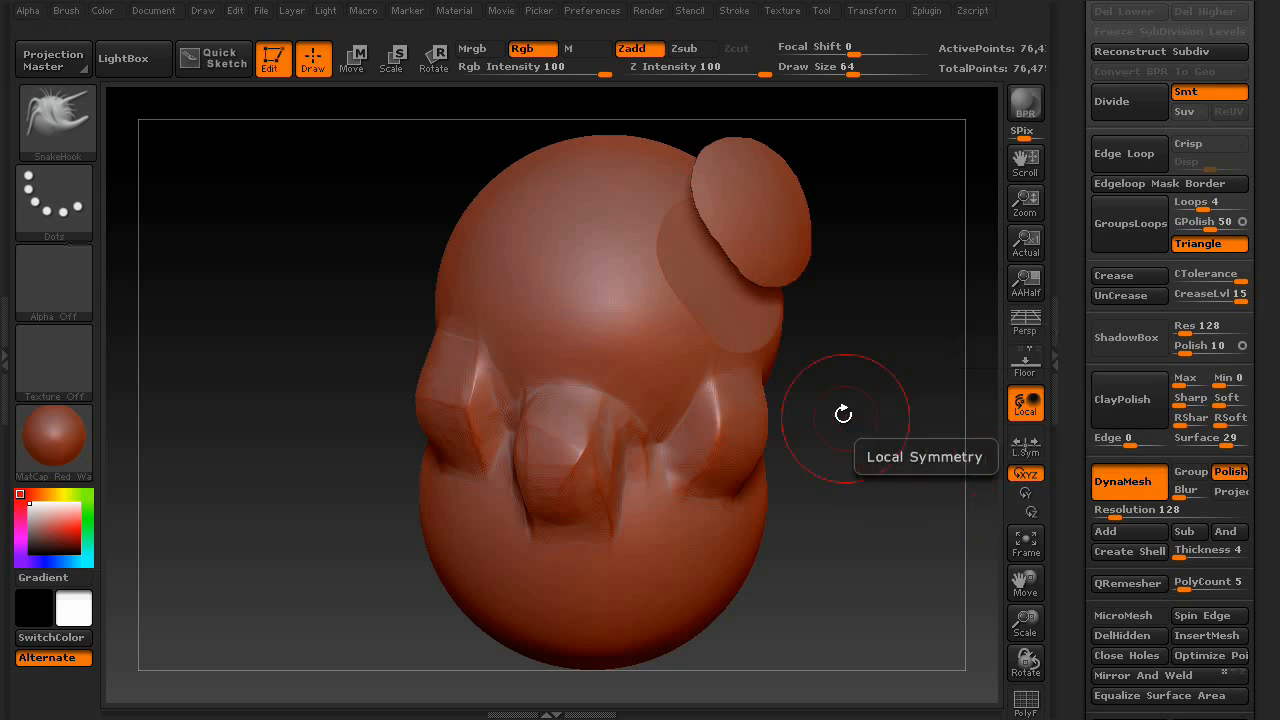
mouse_move(831, 630)
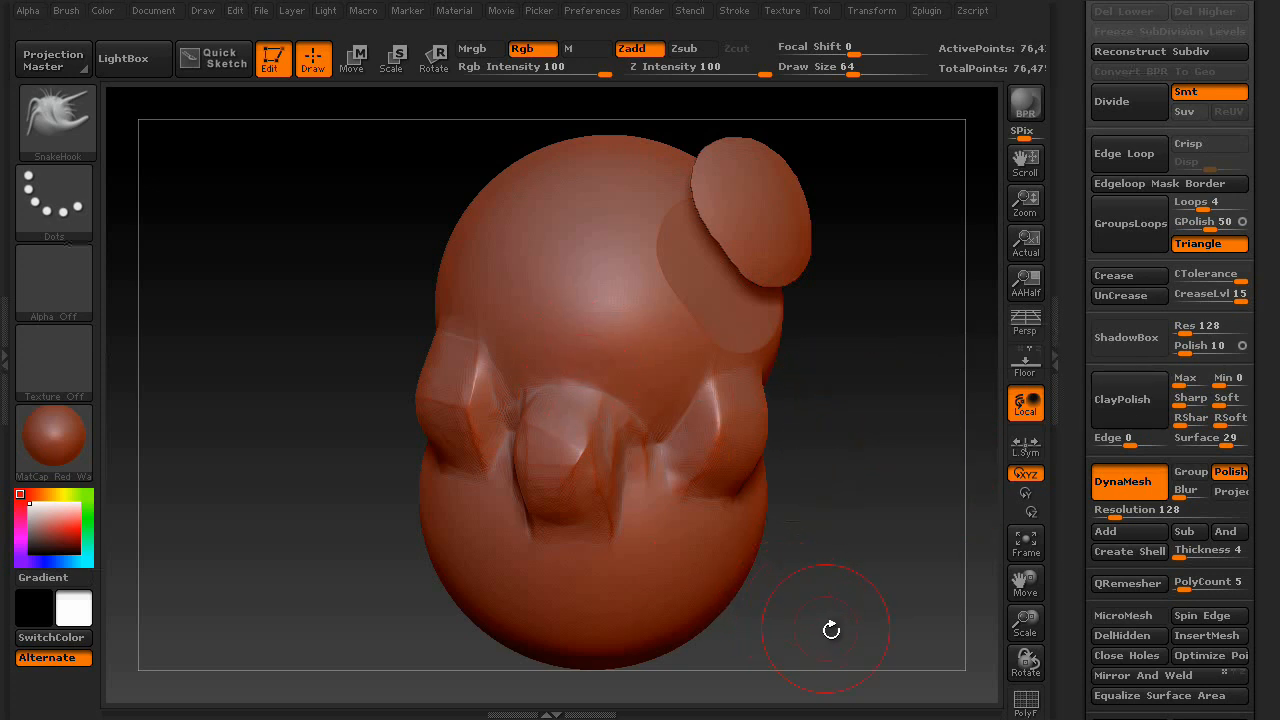